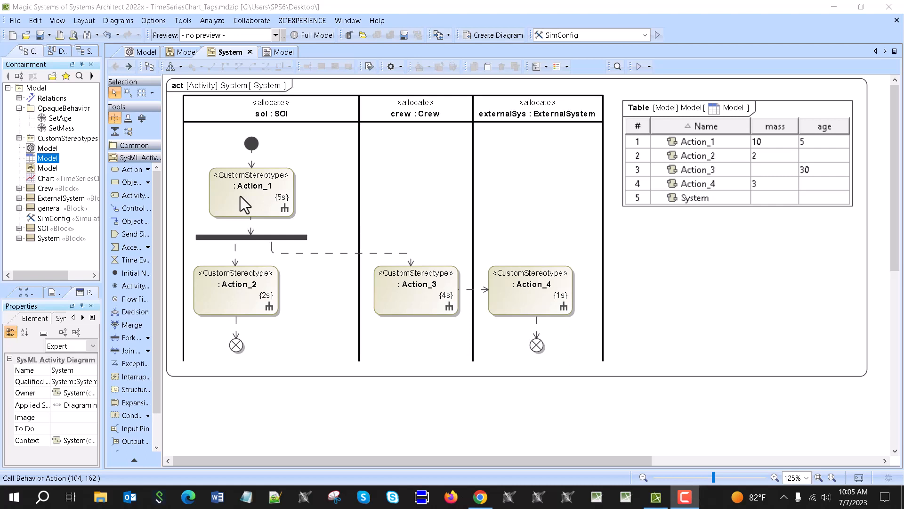
{"action": "mouse_move", "coordinate": [280, 203]}
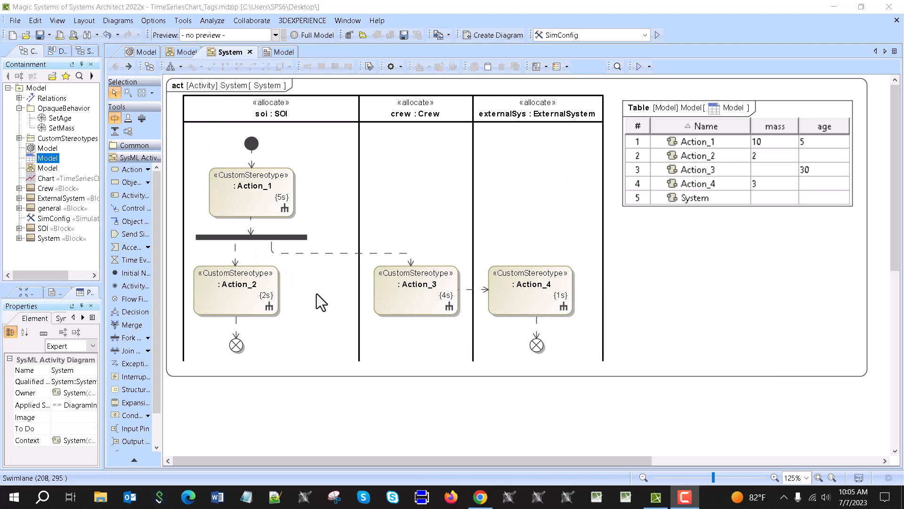
{"action": "mouse_move", "coordinate": [285, 217]}
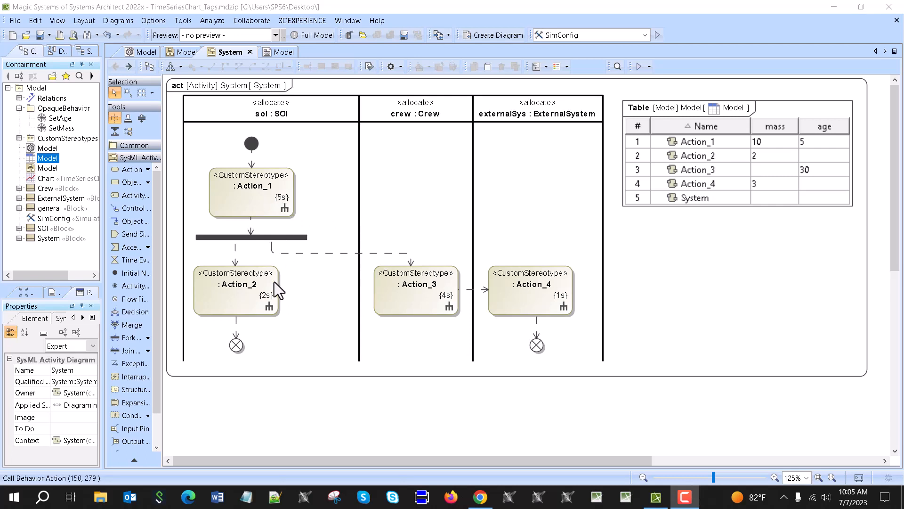
{"action": "mouse_move", "coordinate": [511, 305]}
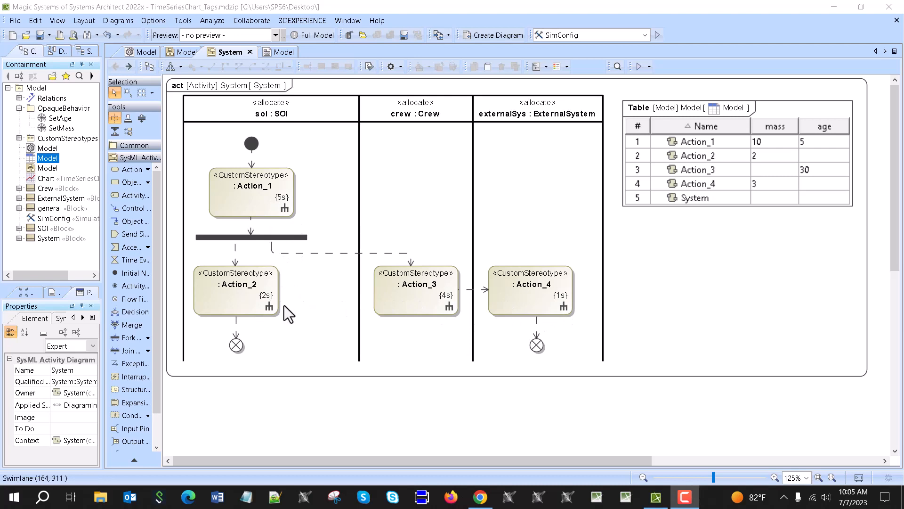
{"action": "mouse_move", "coordinate": [256, 185]}
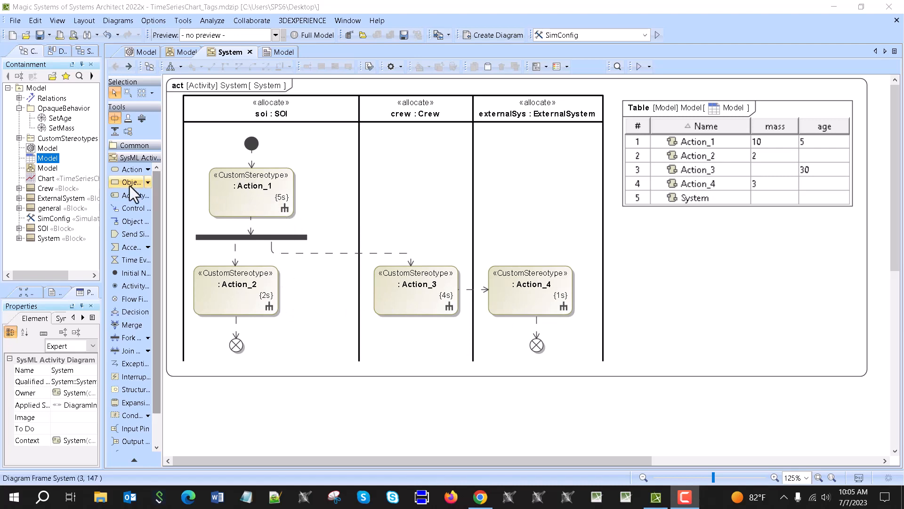
Review the CustomStereotype profile with mass and age tags, then return to the System activity diagram.
{"action": "left_click", "coordinate": [148, 168]}
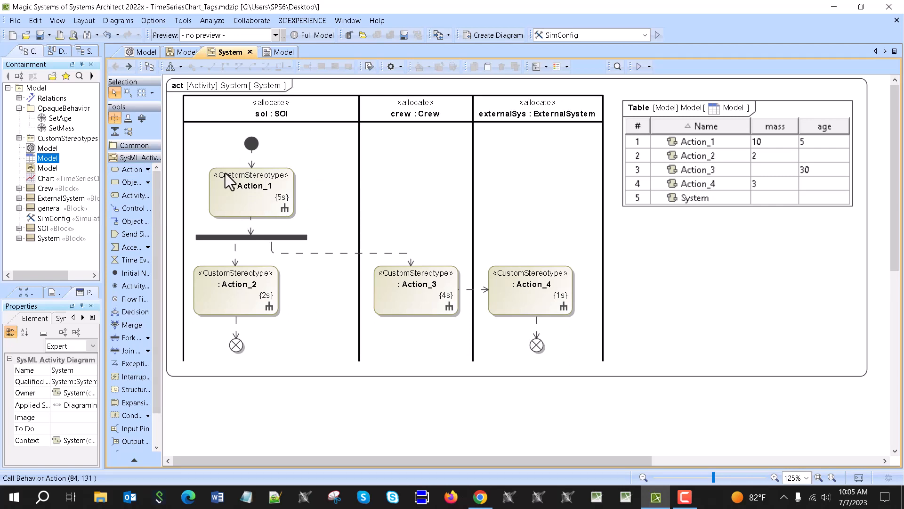
{"action": "mouse_move", "coordinate": [225, 155]}
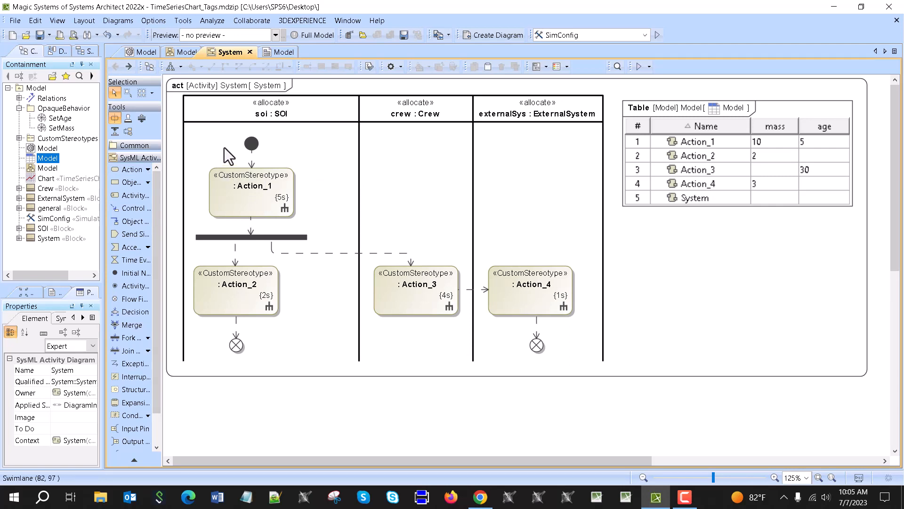
{"action": "mouse_move", "coordinate": [258, 190]}
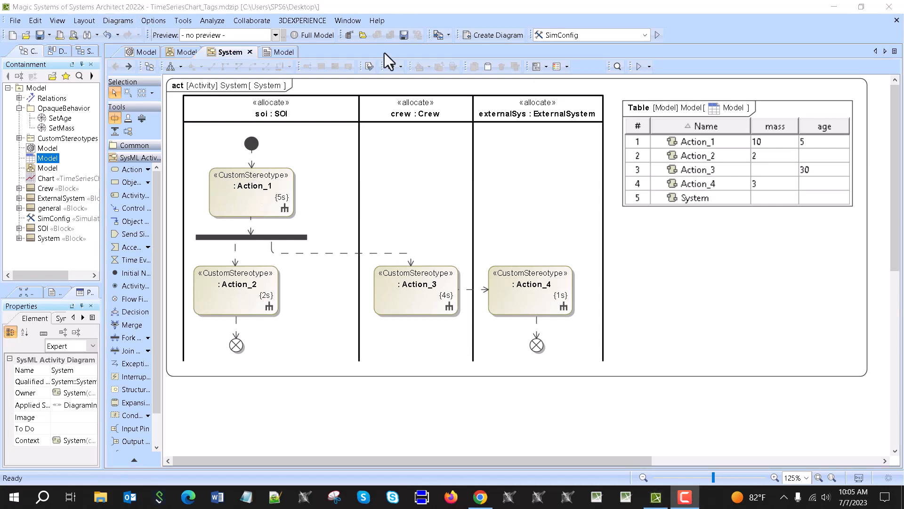
{"action": "mouse_move", "coordinate": [505, 302]}
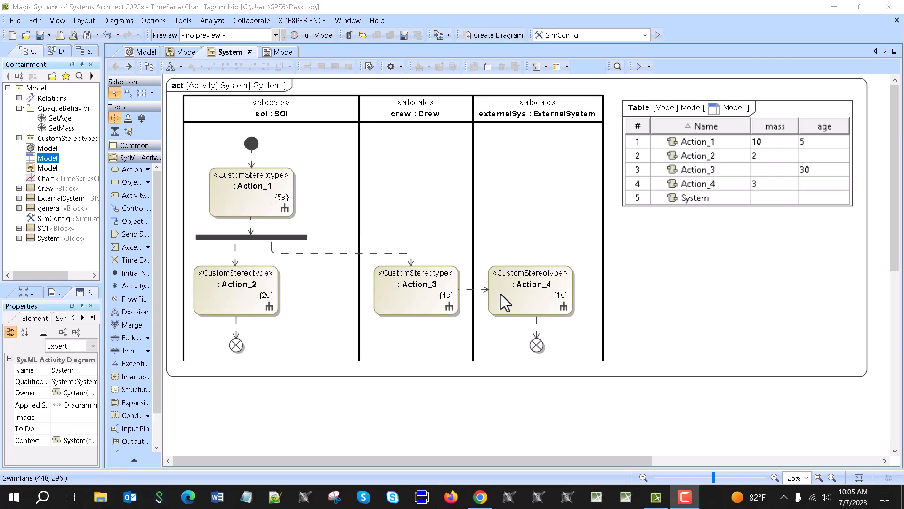
{"action": "mouse_move", "coordinate": [272, 58]}
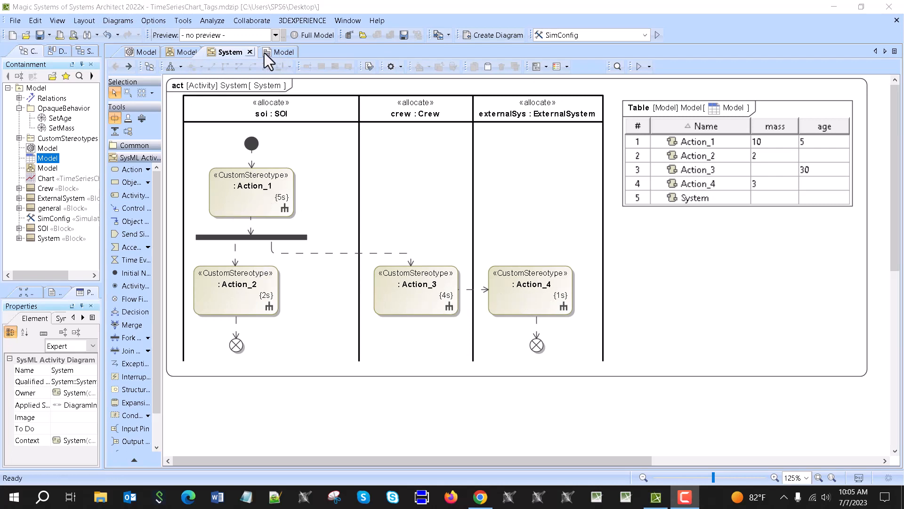
{"action": "left_click", "coordinate": [277, 52]}
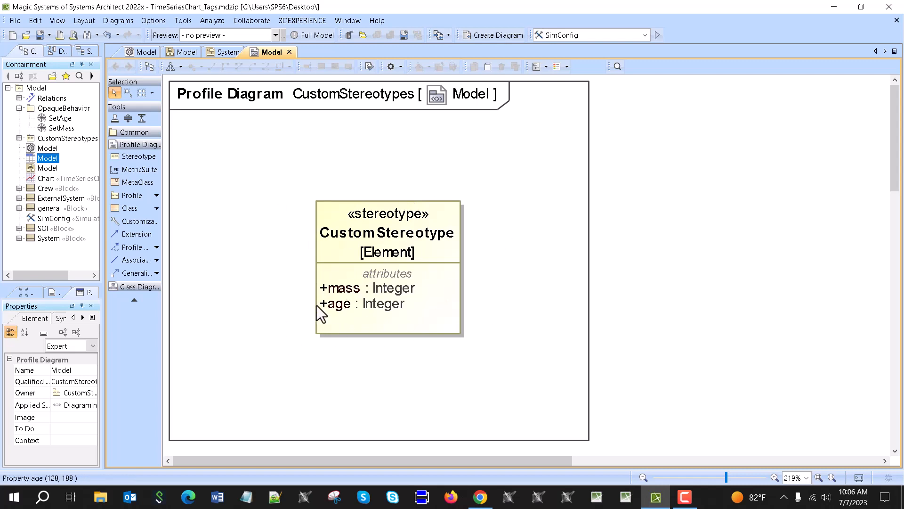
{"action": "left_click", "coordinate": [230, 52]}
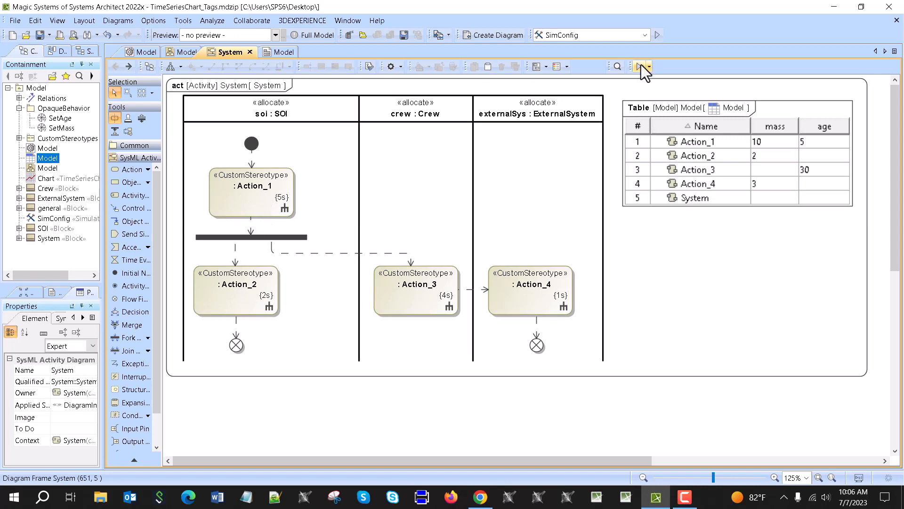
Run the System activity simulation and close the resulting mass/age time-series chart.
{"action": "left_click", "coordinate": [639, 66]}
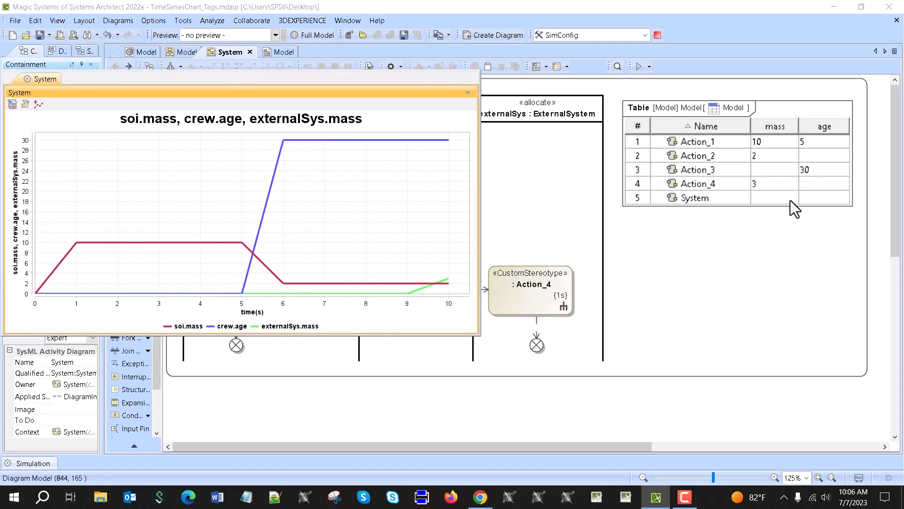
{"action": "left_click", "coordinate": [467, 92]}
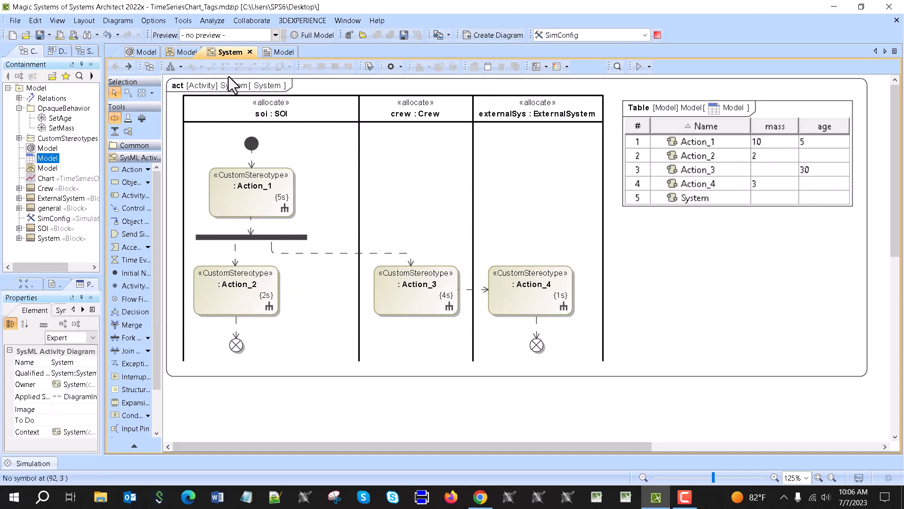
View the block diagram where crew, soi and externalSys inherit mass and age from general, then return to the activity.
{"action": "left_click", "coordinate": [184, 52]}
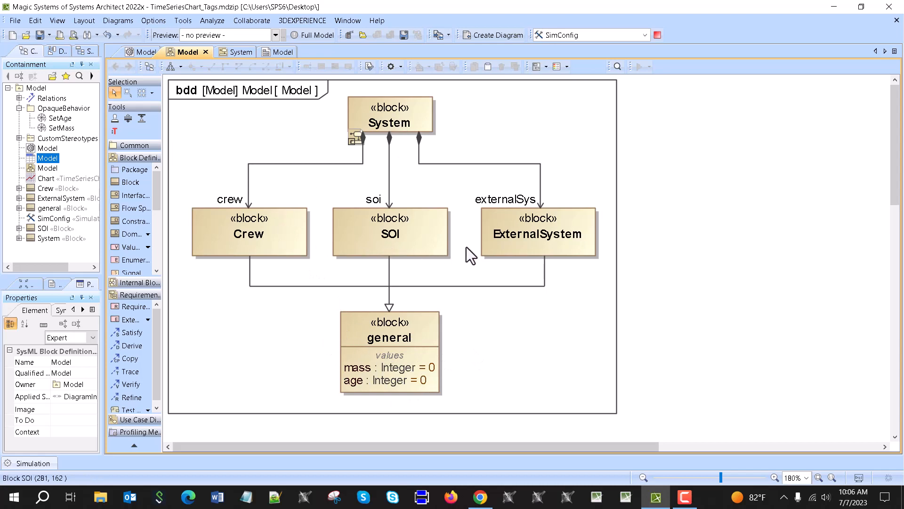
{"action": "mouse_move", "coordinate": [399, 266]}
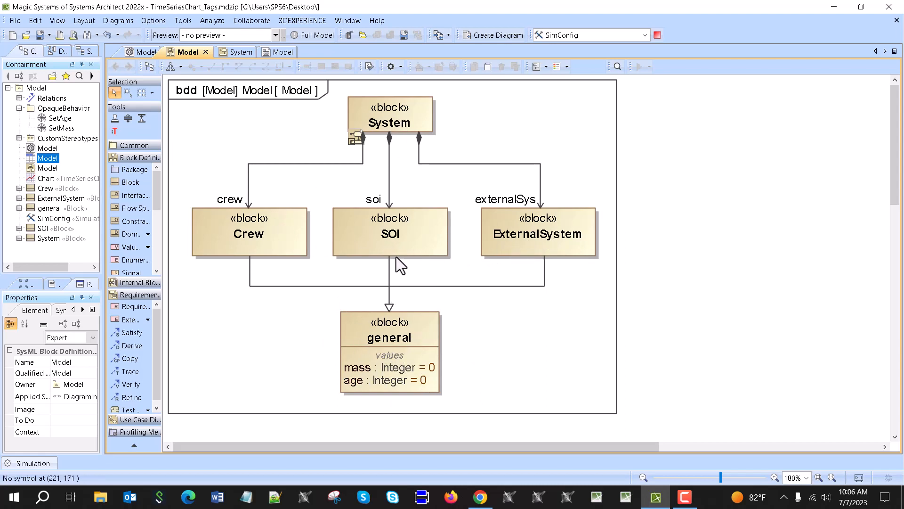
{"action": "mouse_move", "coordinate": [367, 386]}
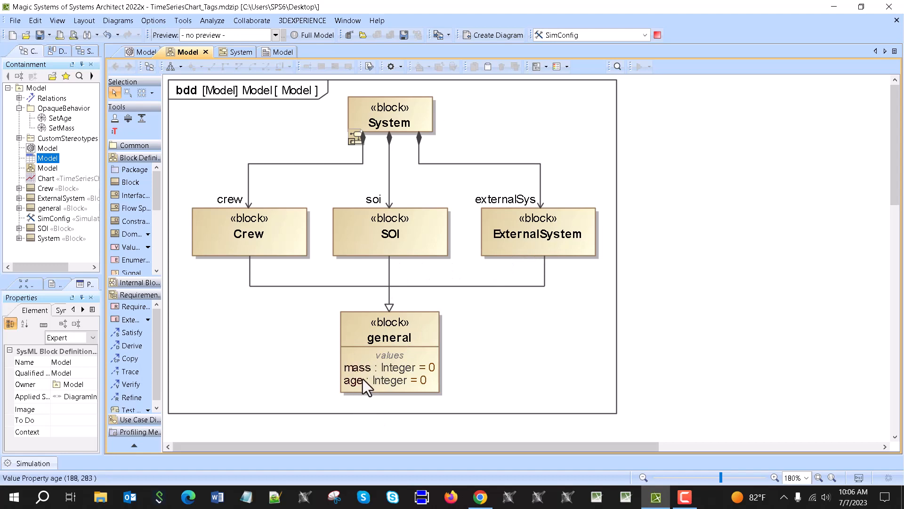
{"action": "left_click", "coordinate": [230, 52]}
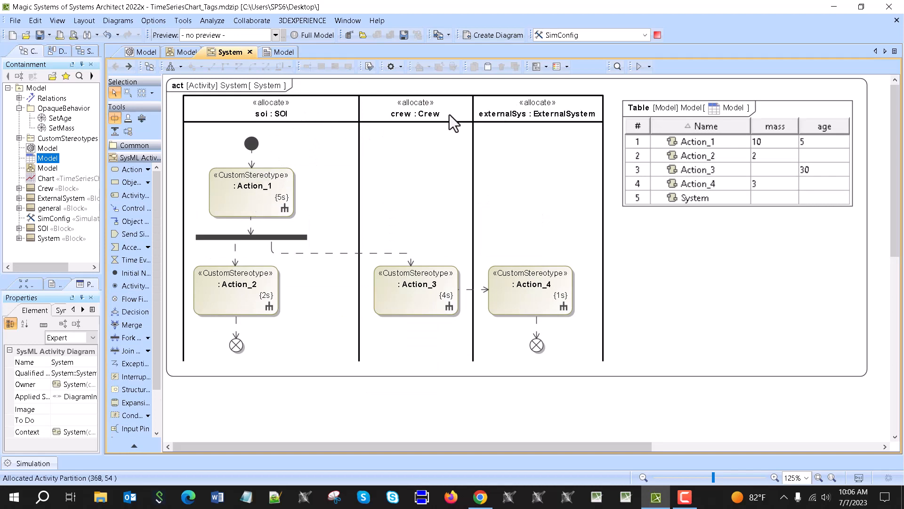
{"action": "mouse_move", "coordinate": [546, 114]}
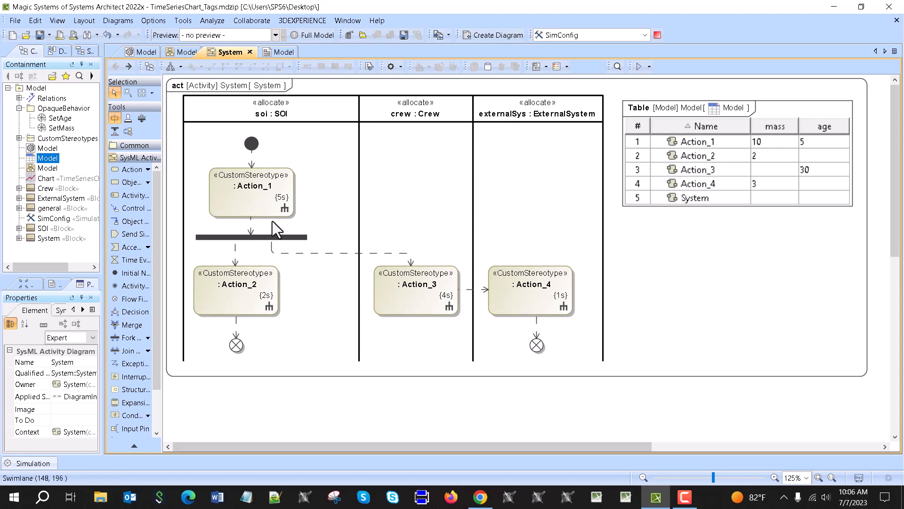
{"action": "mouse_move", "coordinate": [280, 224]}
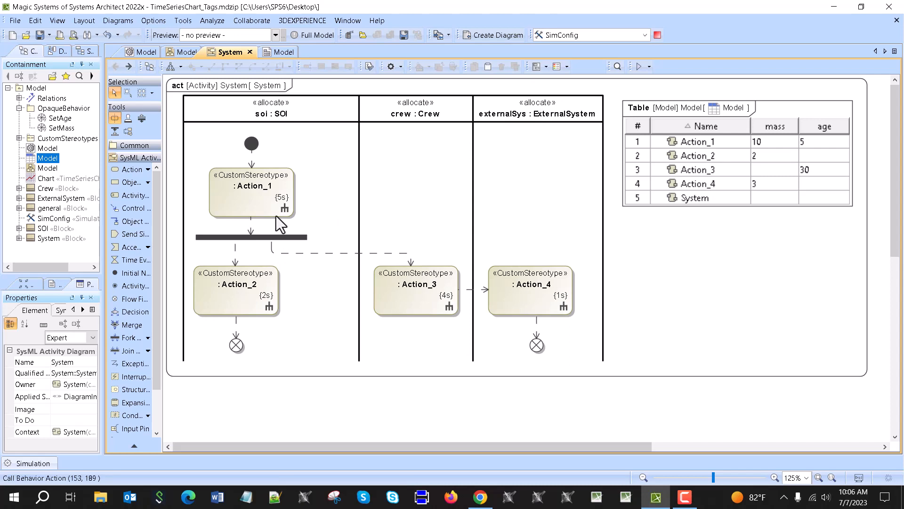
{"action": "mouse_move", "coordinate": [256, 200]}
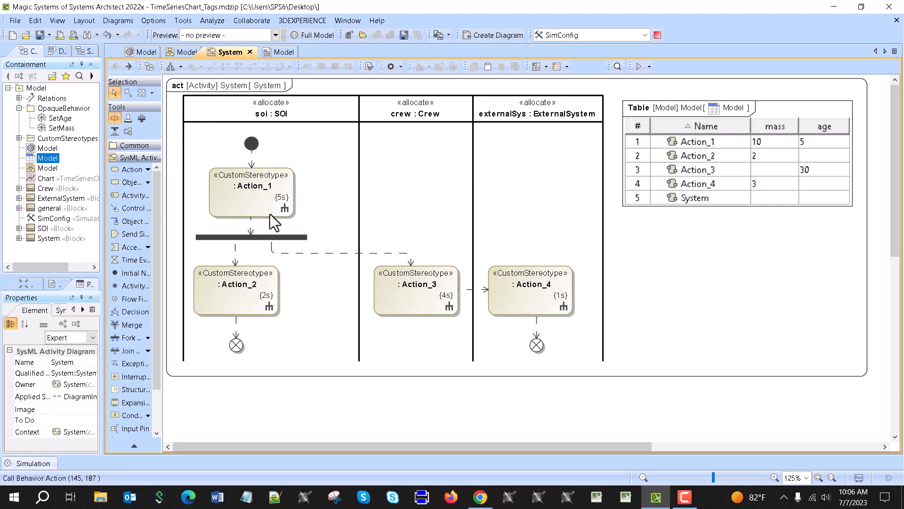
{"action": "double_click", "coordinate": [250, 186]}
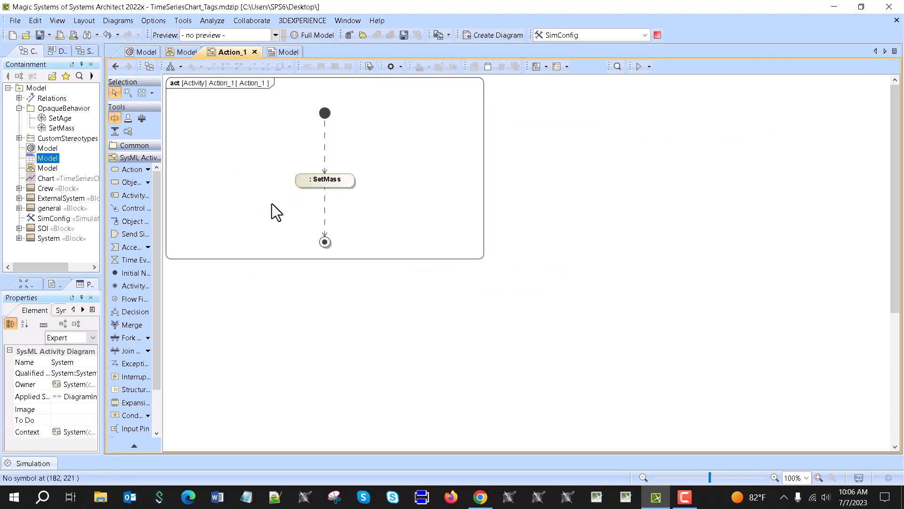
{"action": "left_click", "coordinate": [115, 66]}
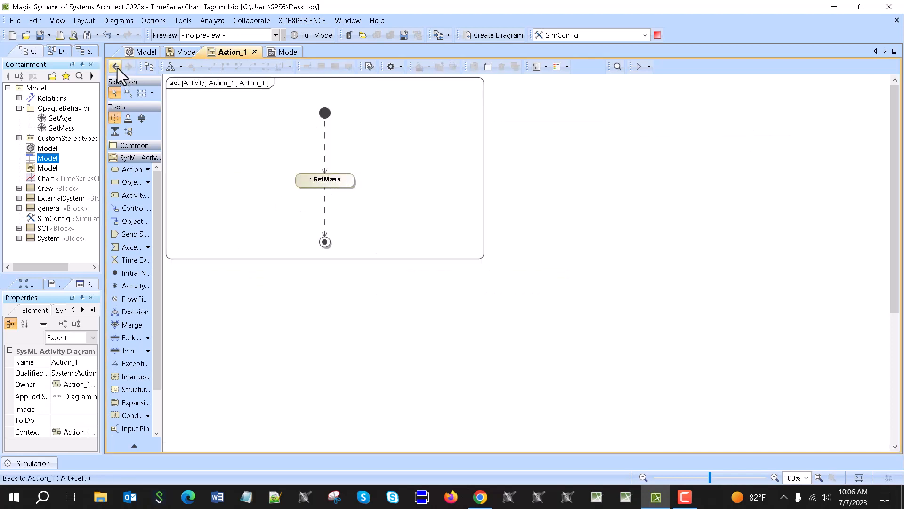
{"action": "left_click", "coordinate": [115, 66]}
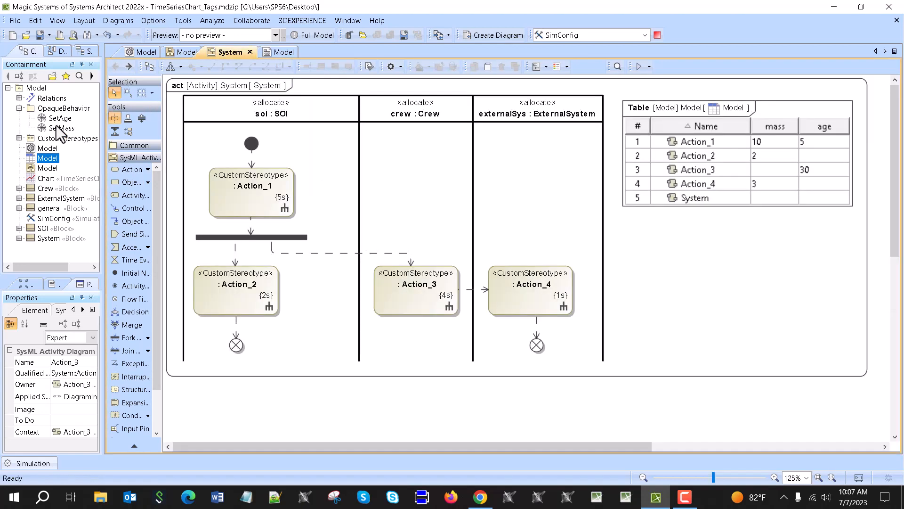
{"action": "double_click", "coordinate": [61, 118]}
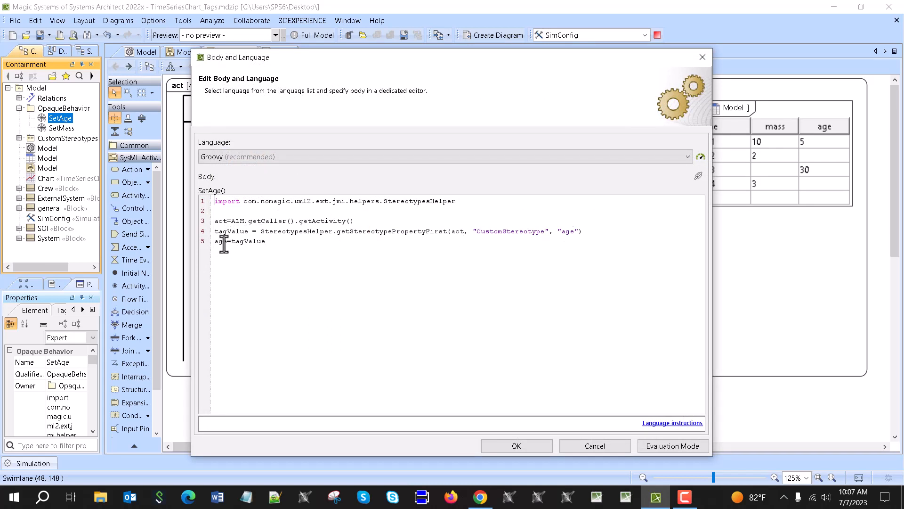
{"action": "mouse_move", "coordinate": [394, 241]}
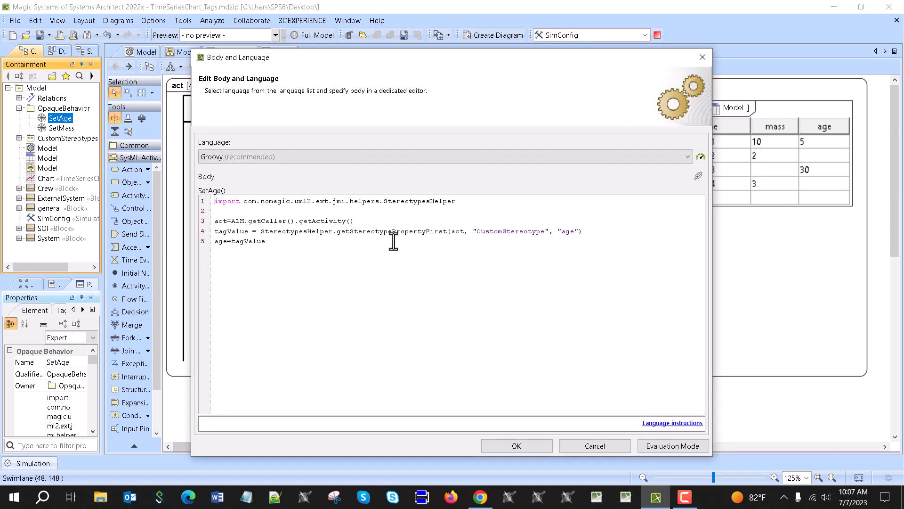
{"action": "mouse_move", "coordinate": [574, 231]}
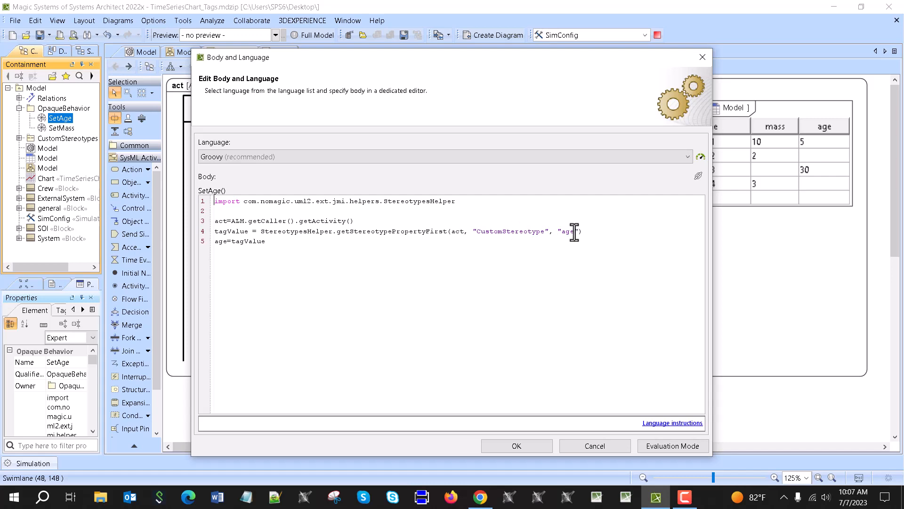
{"action": "mouse_move", "coordinate": [220, 241]}
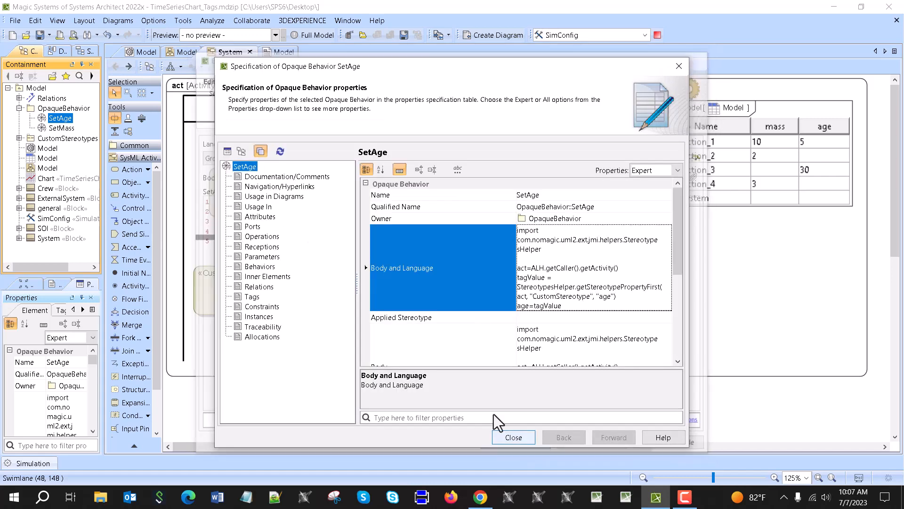
{"action": "left_click", "coordinate": [62, 127]}
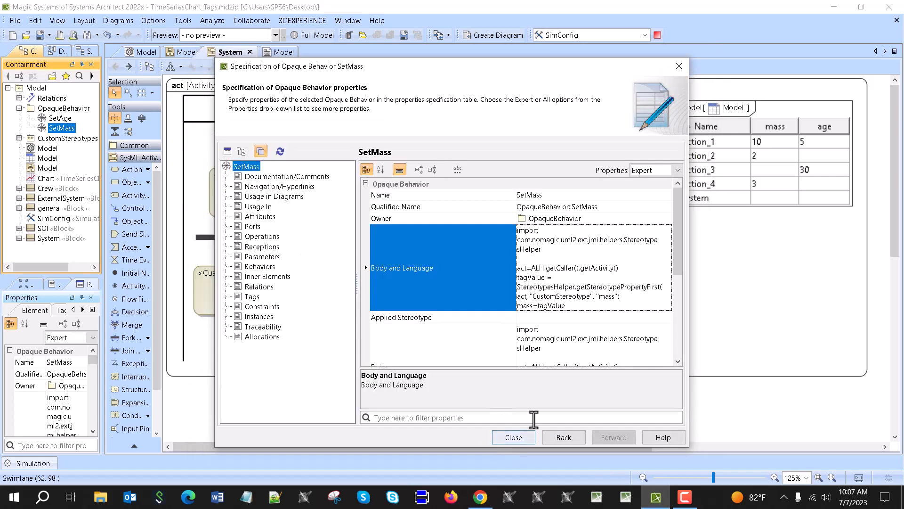
{"action": "left_click", "coordinate": [512, 436]}
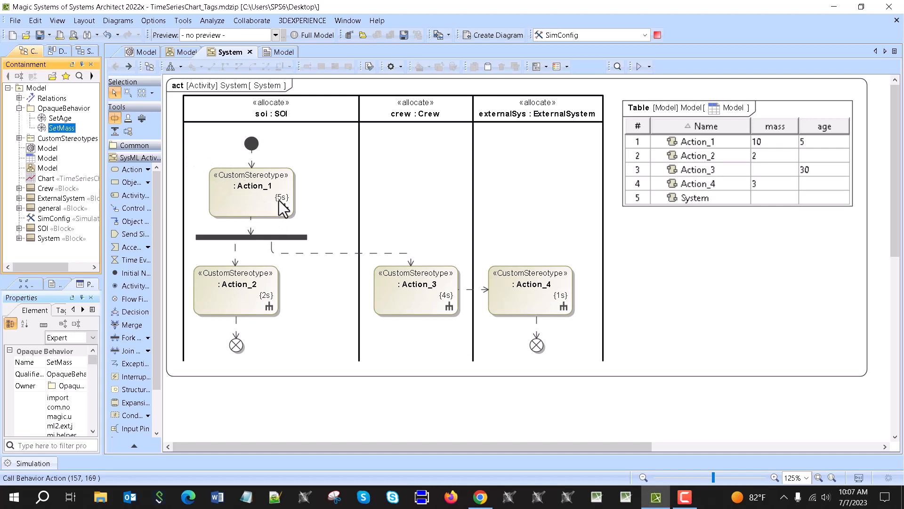
{"action": "mouse_move", "coordinate": [247, 192]}
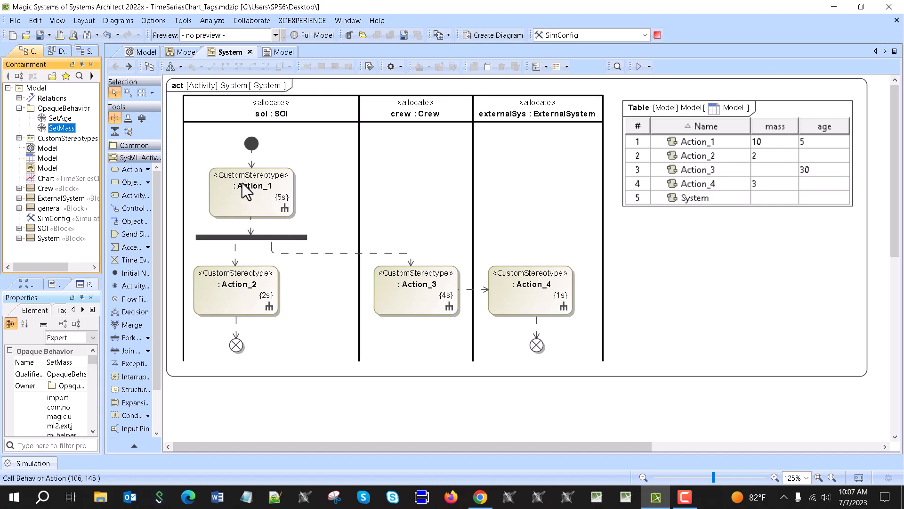
{"action": "mouse_move", "coordinate": [260, 234]}
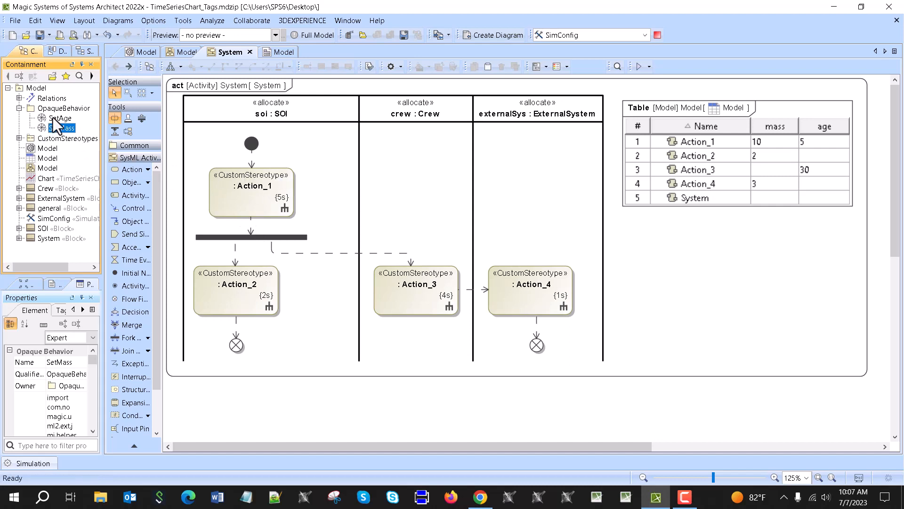
{"action": "left_click", "coordinate": [62, 127]}
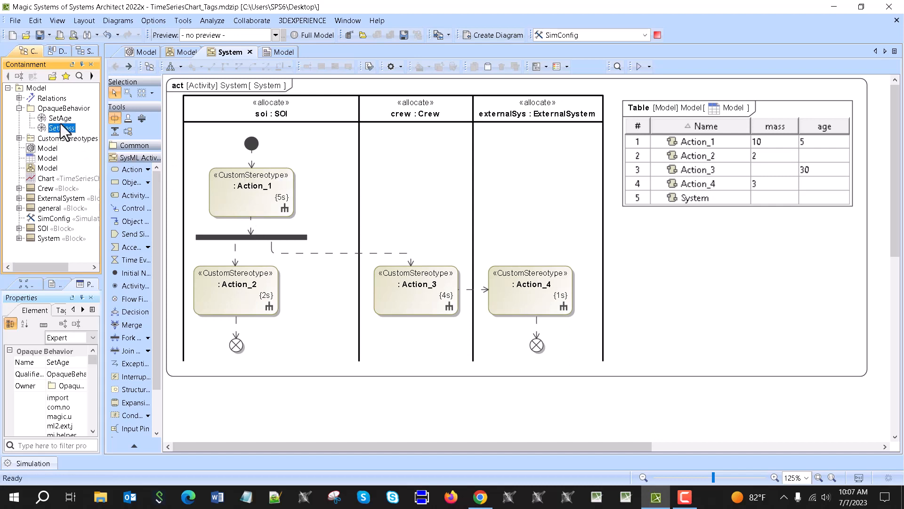
{"action": "left_click", "coordinate": [59, 118]}
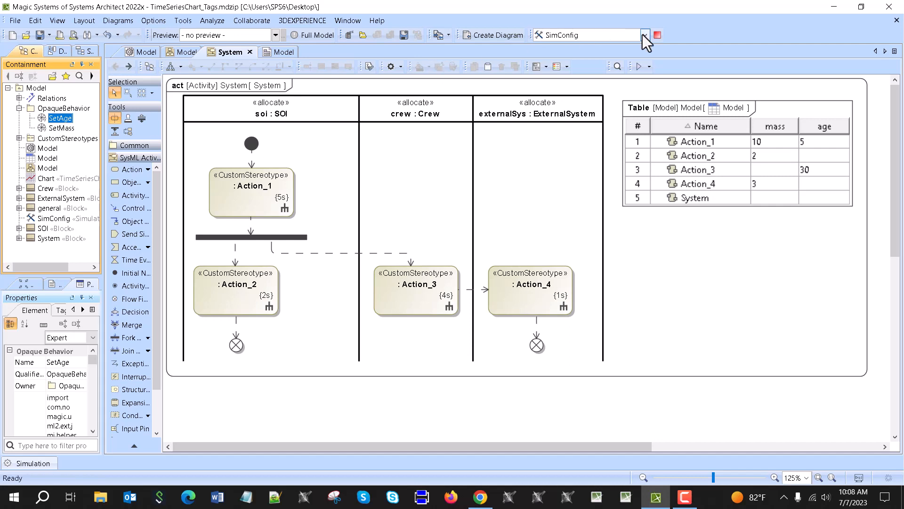
{"action": "mouse_move", "coordinate": [785, 22]}
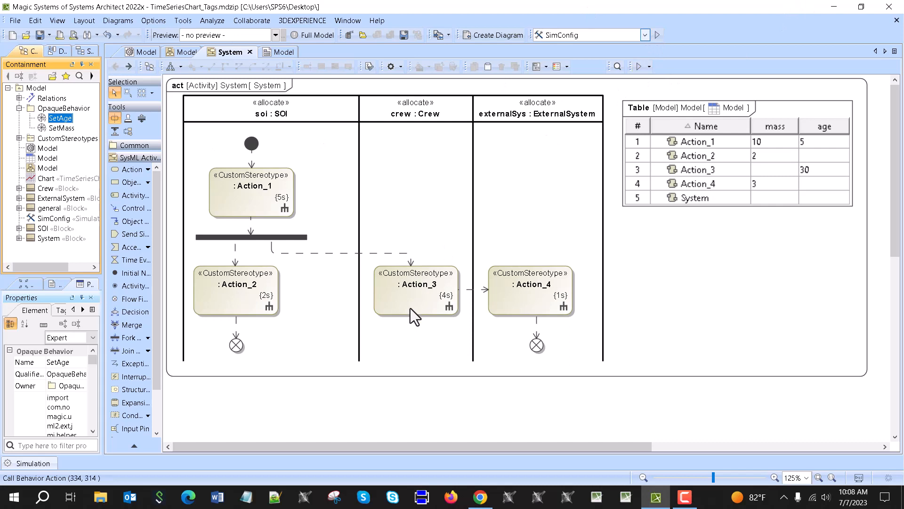
{"action": "mouse_move", "coordinate": [502, 76]}
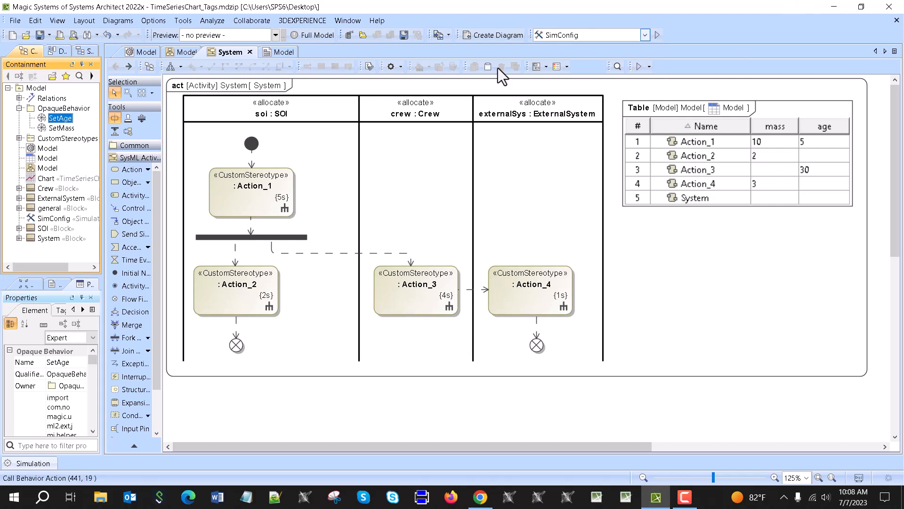